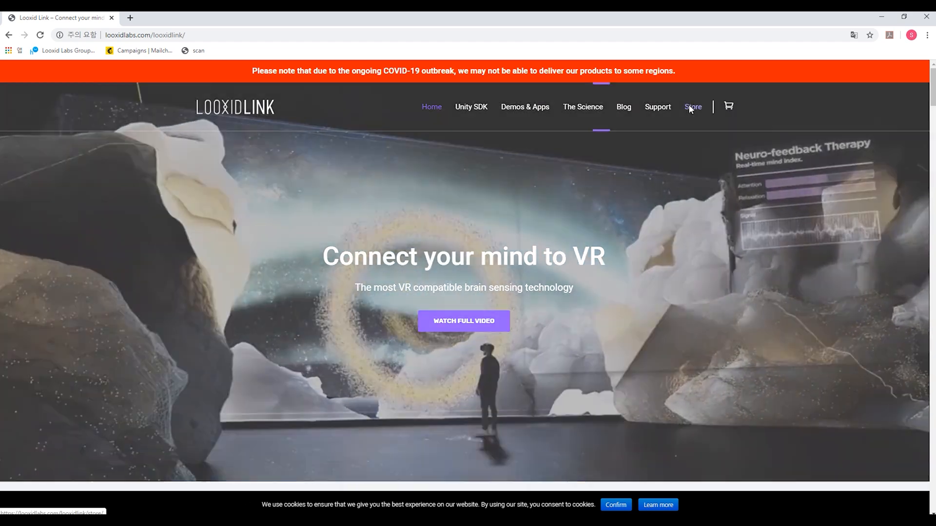
Browse the store page listing Looxid Link packages for Oculus Rift S and VIVE Pro
click(694, 108)
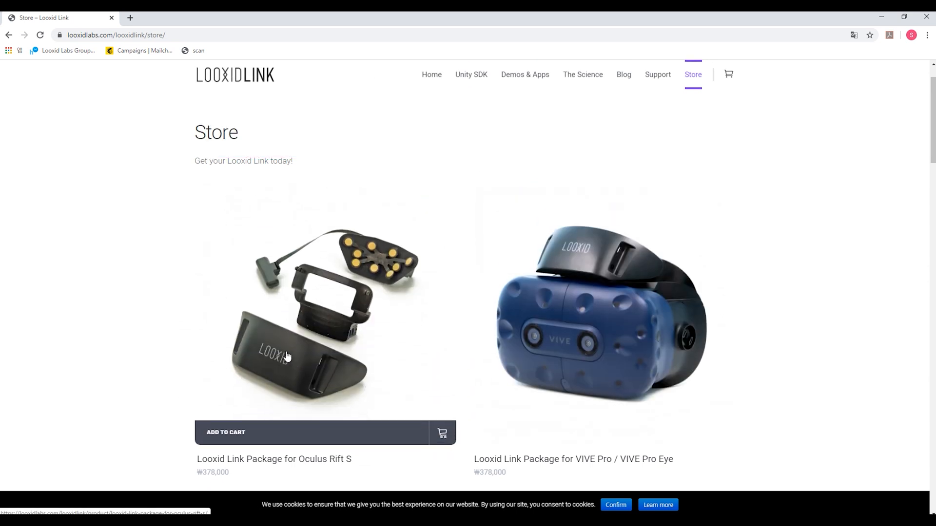
scroll(down, 3)
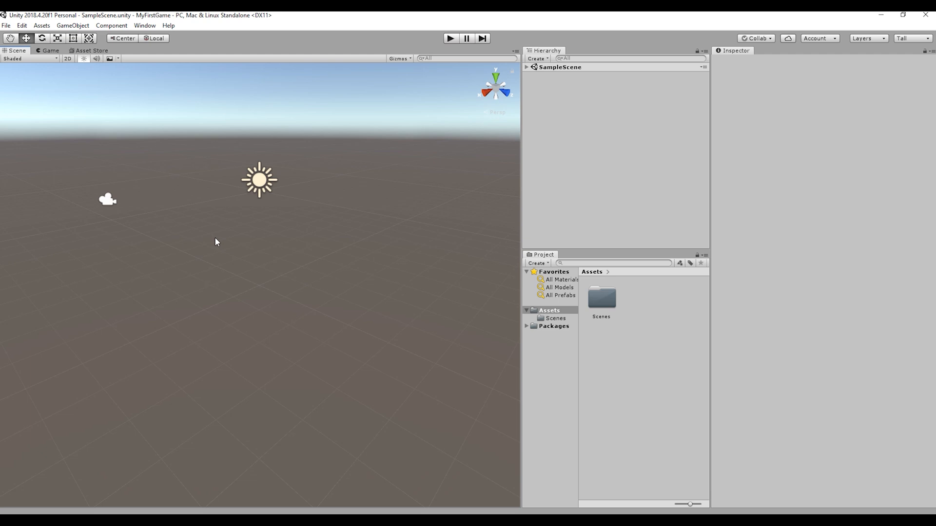
Bring up the Asset Store window from Unity's Window menu
click(144, 25)
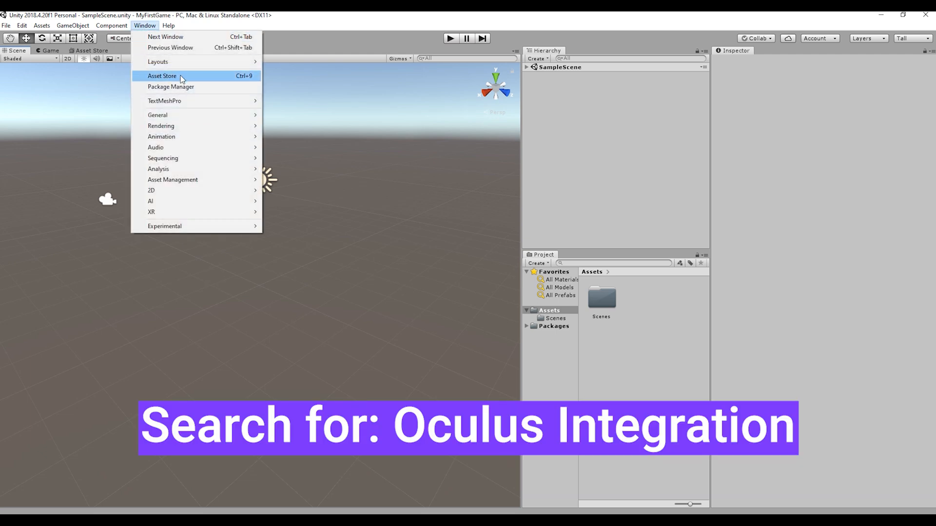
click(161, 76)
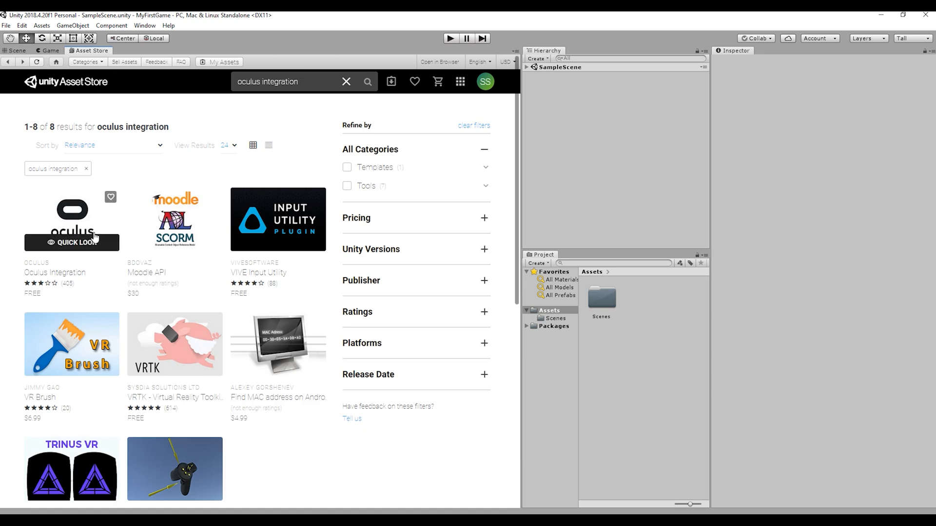
Accept the Asset Store terms and import all Oculus Integration files into the project
click(71, 243)
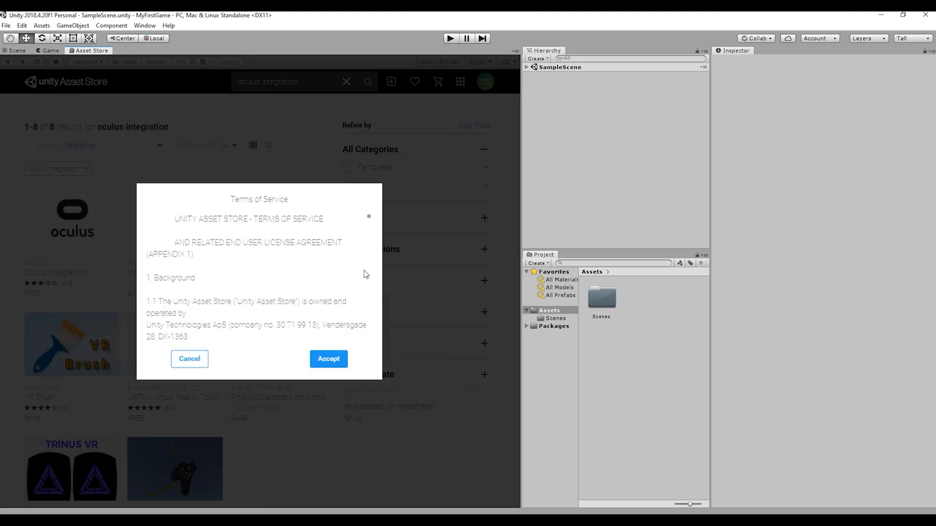
click(327, 358)
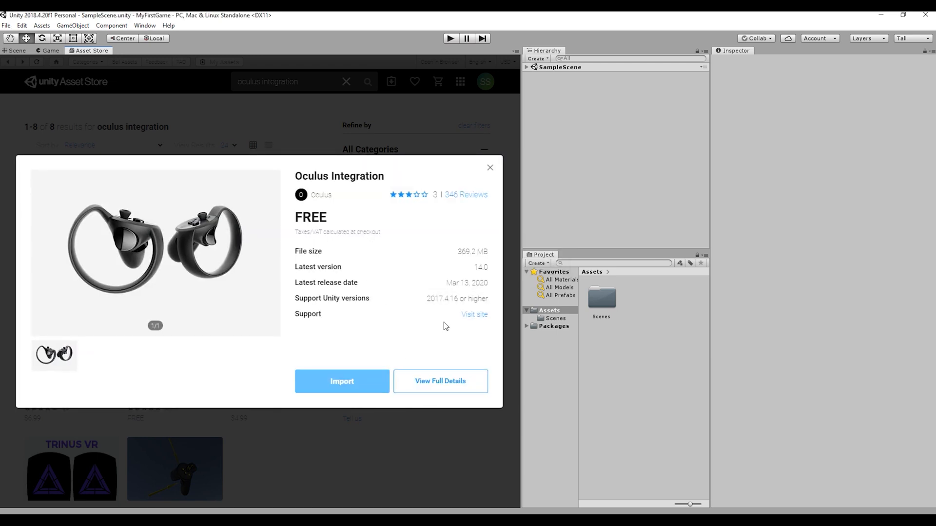
click(341, 382)
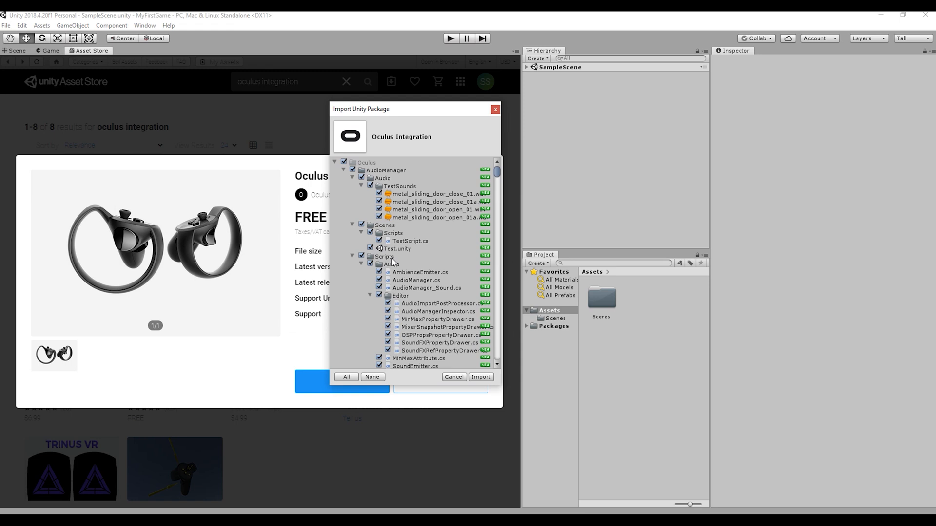
click(481, 376)
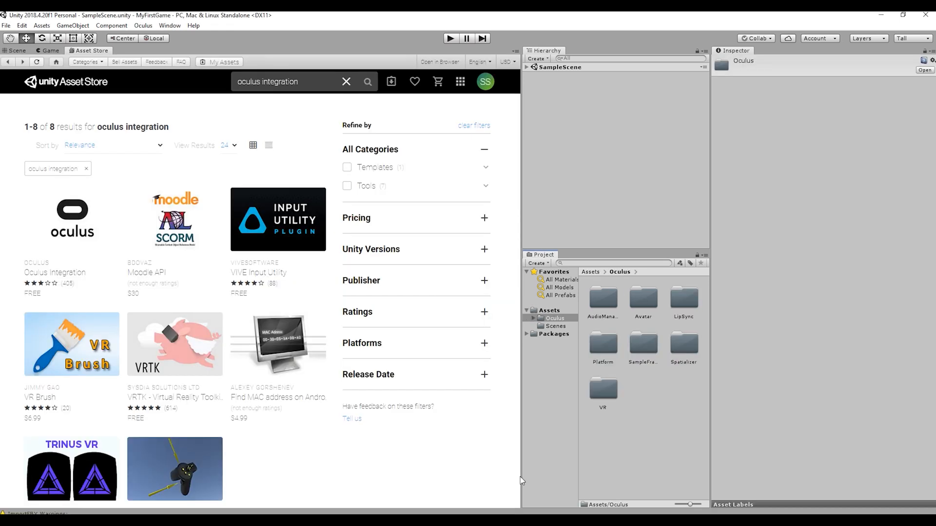
mouse_move(416, 480)
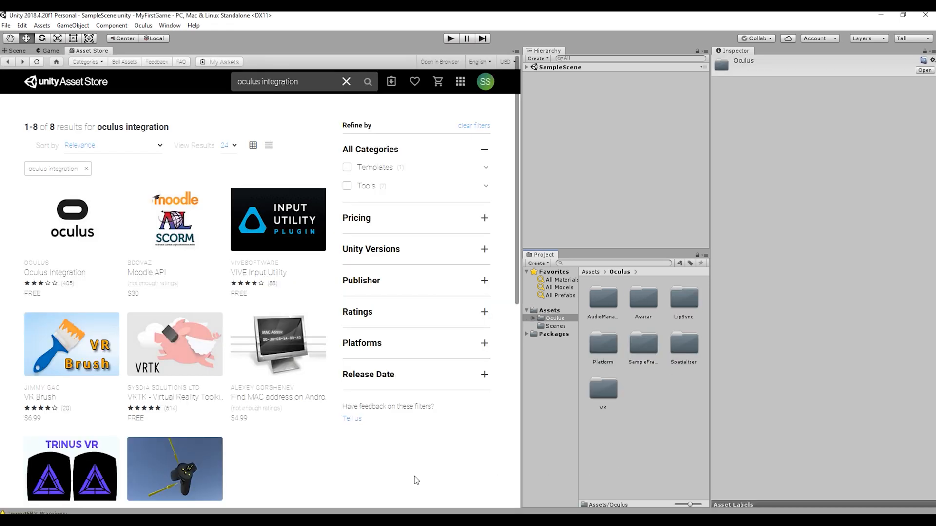